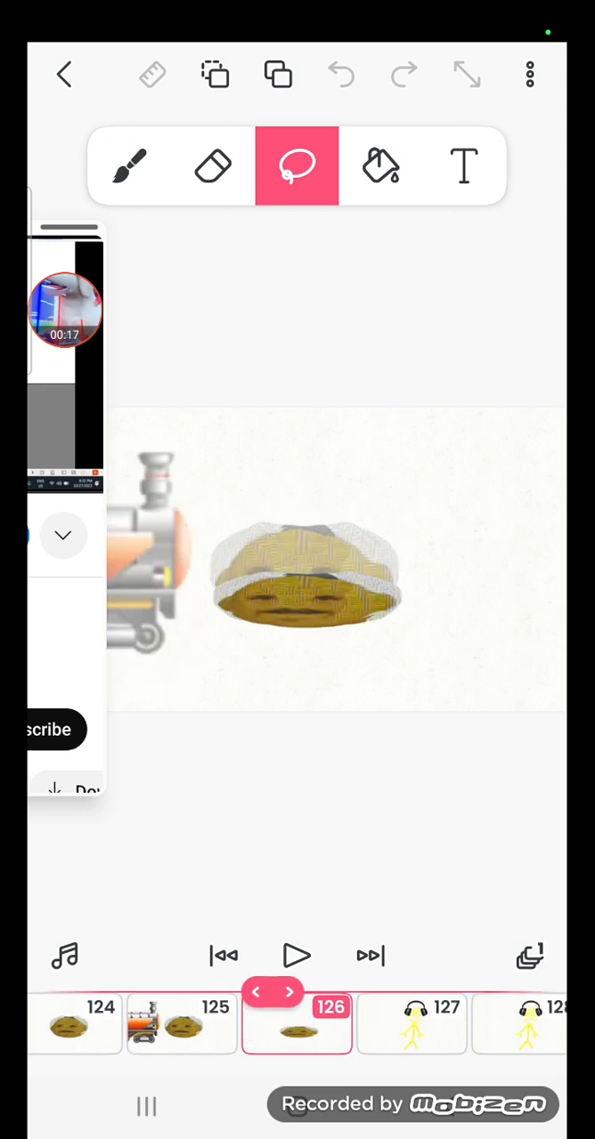
Step the animation forward from frame 126 to frame 141, the blue robot caption frame.
{"action": "left_click", "coordinate": [291, 992]}
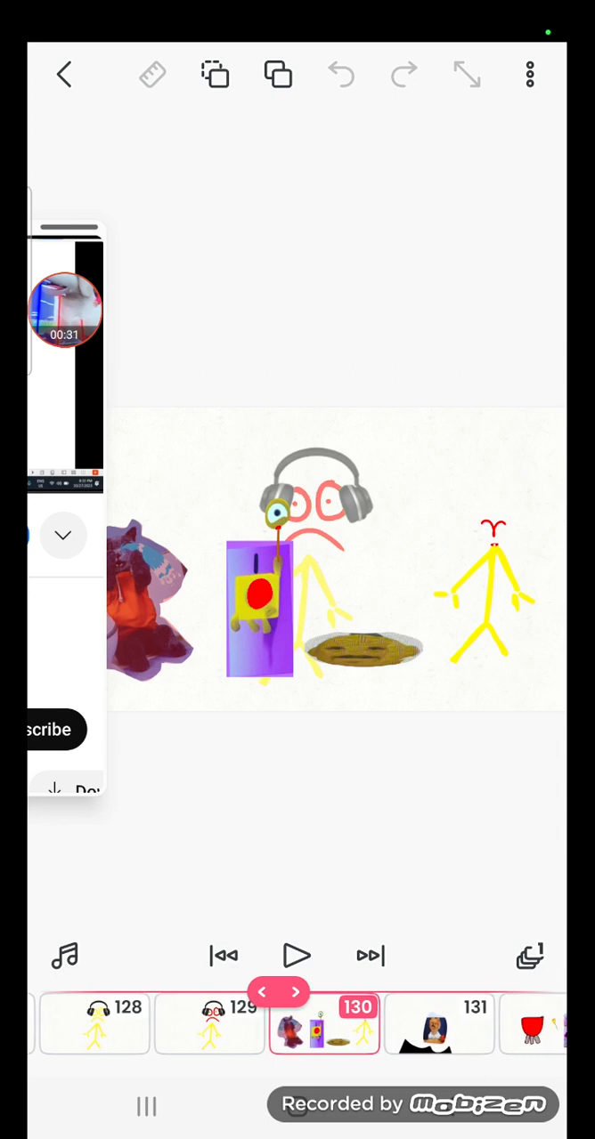
{"action": "left_click", "coordinate": [296, 165]}
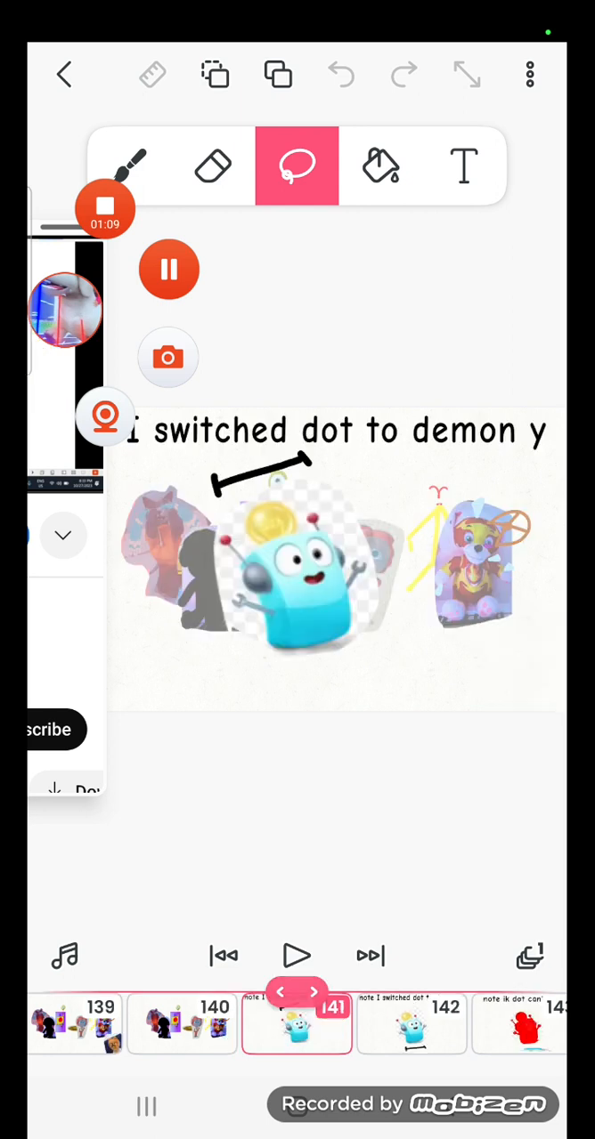
Advance past the Censored ladder frames to frame 173, the crowded character scene.
{"action": "left_click", "coordinate": [317, 992]}
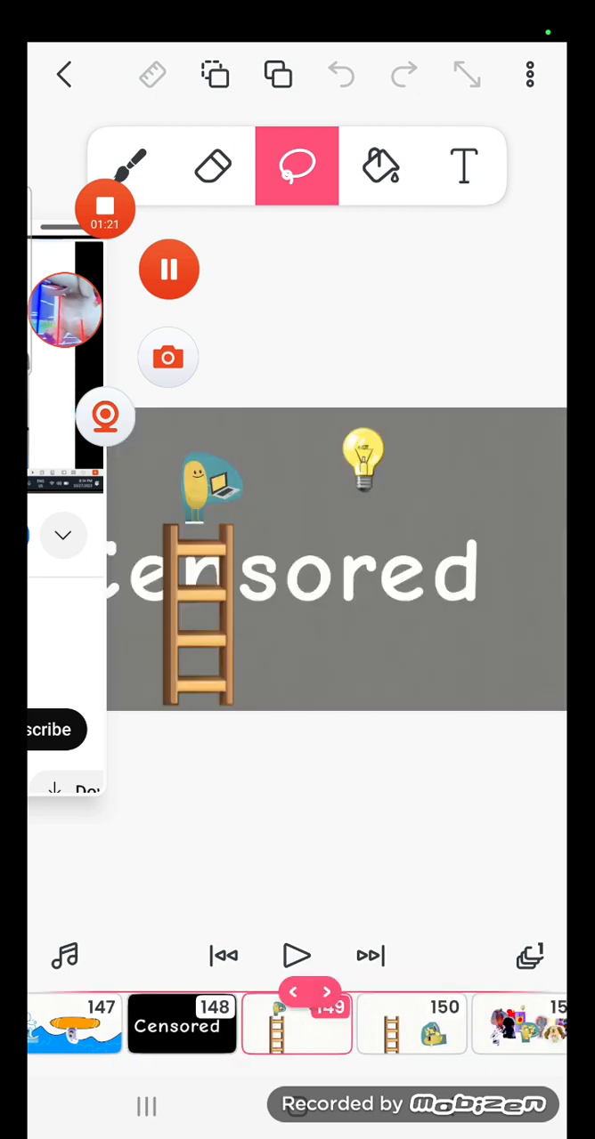
{"action": "left_click", "coordinate": [327, 991]}
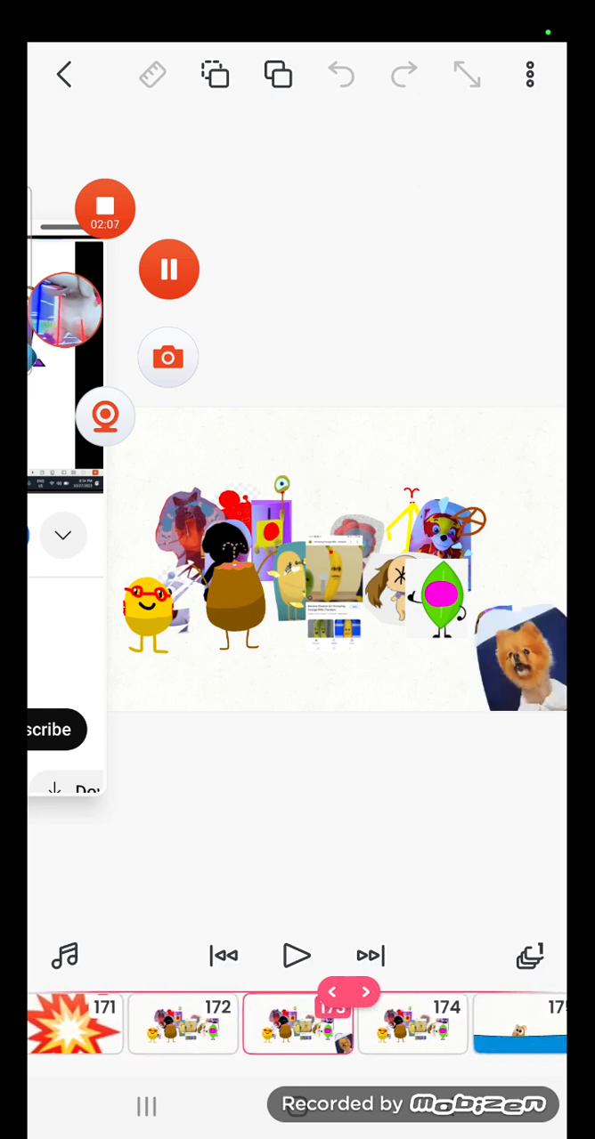
Step through red devil frames 179–182 to frame 194's larger group scene.
{"action": "left_click", "coordinate": [297, 166]}
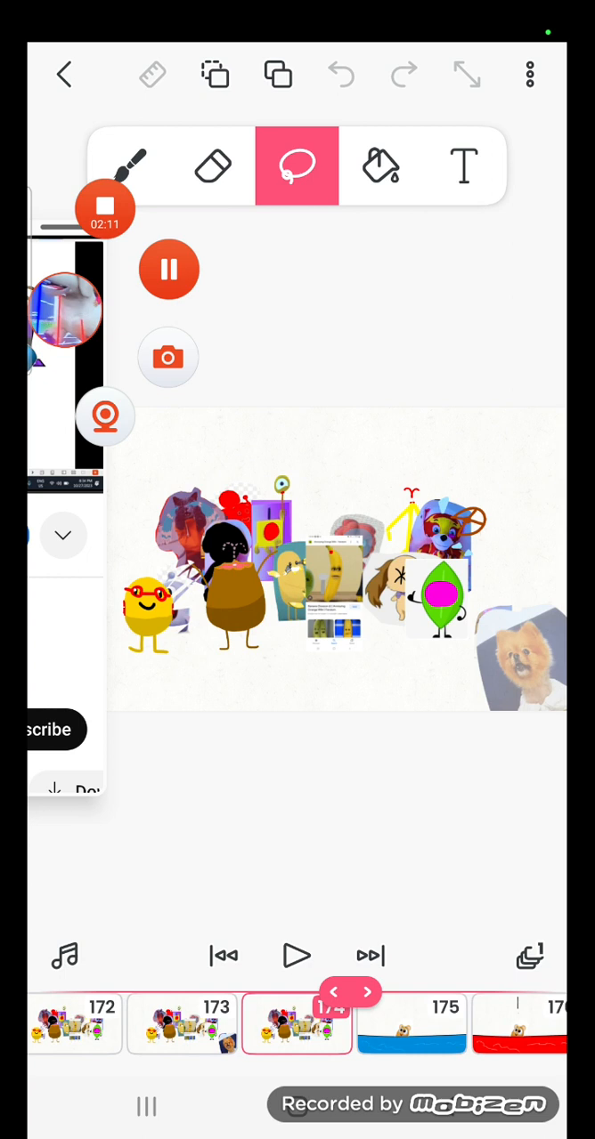
{"action": "left_click", "coordinate": [368, 992]}
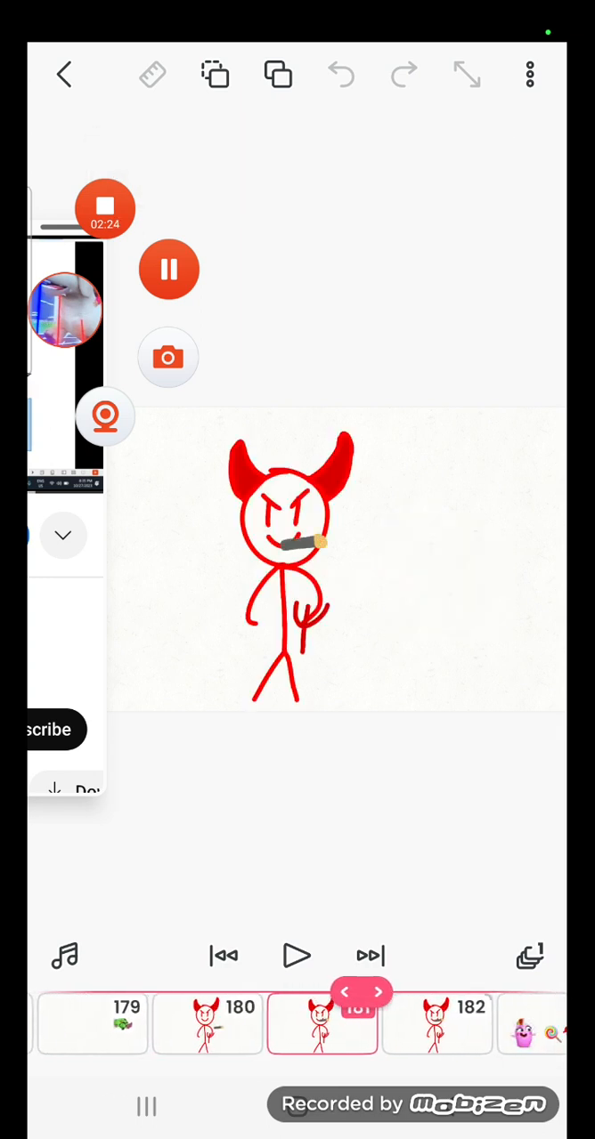
{"action": "left_click", "coordinate": [297, 166]}
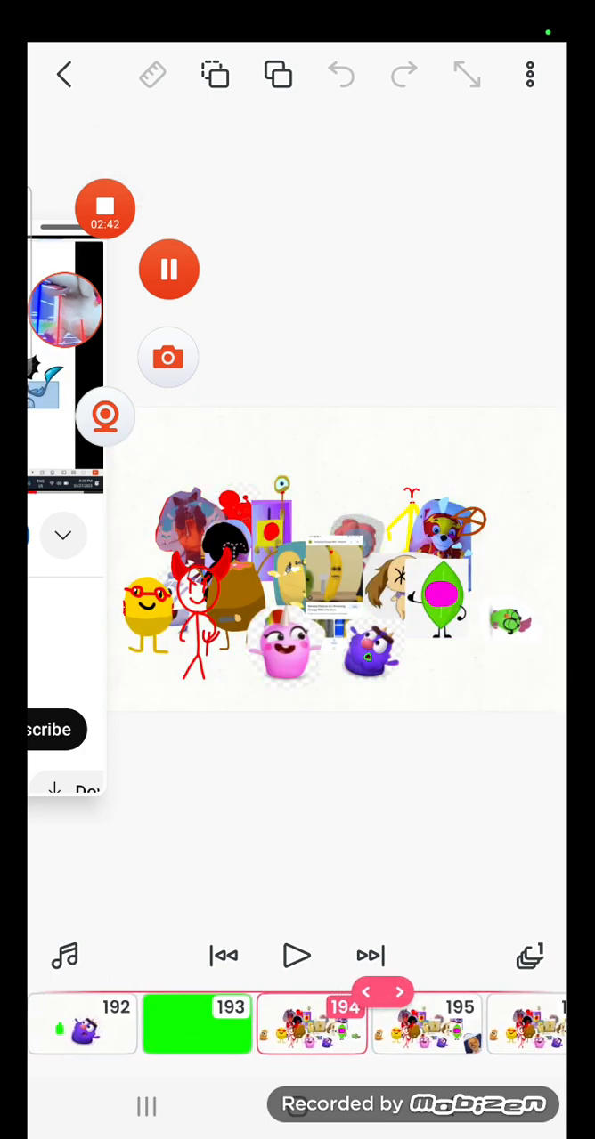
Advance to frame 197, the Cartoon Star title card.
{"action": "left_click", "coordinate": [297, 167]}
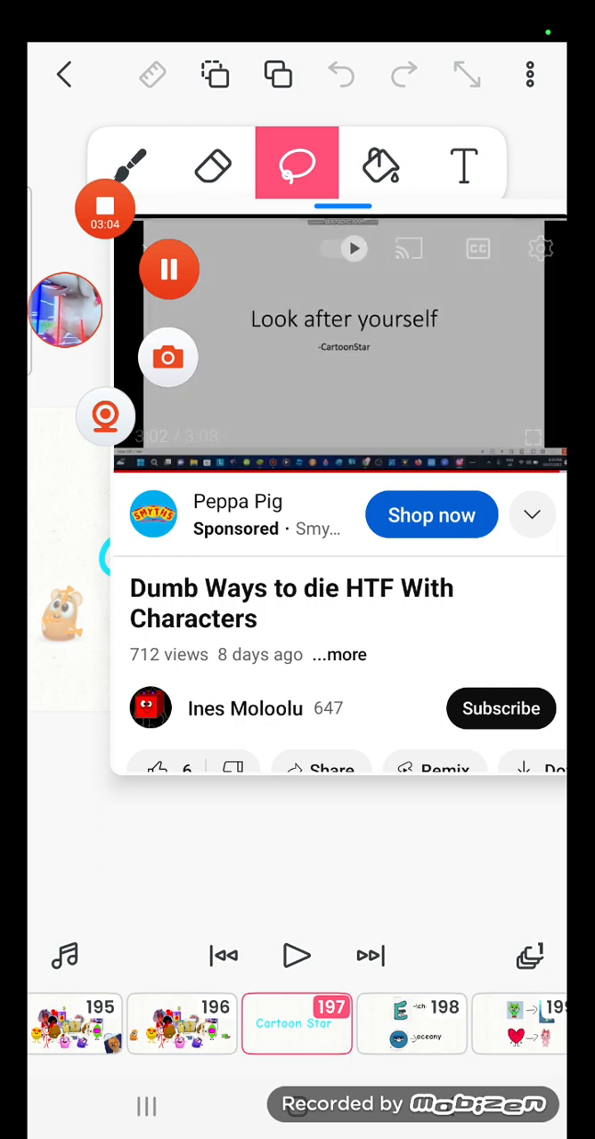
{"action": "left_click", "coordinate": [344, 343]}
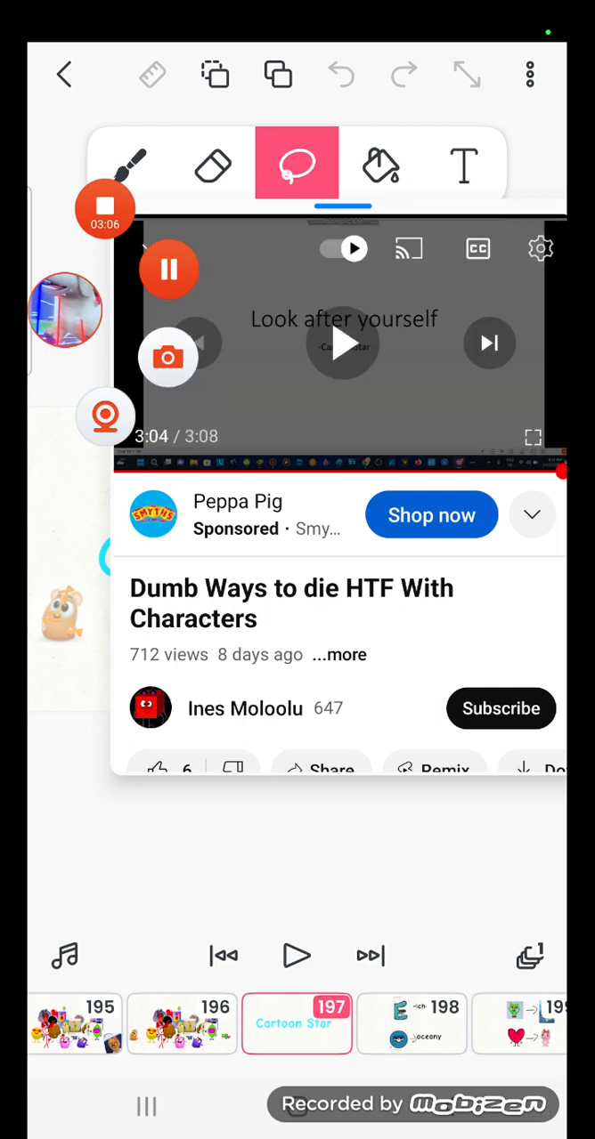